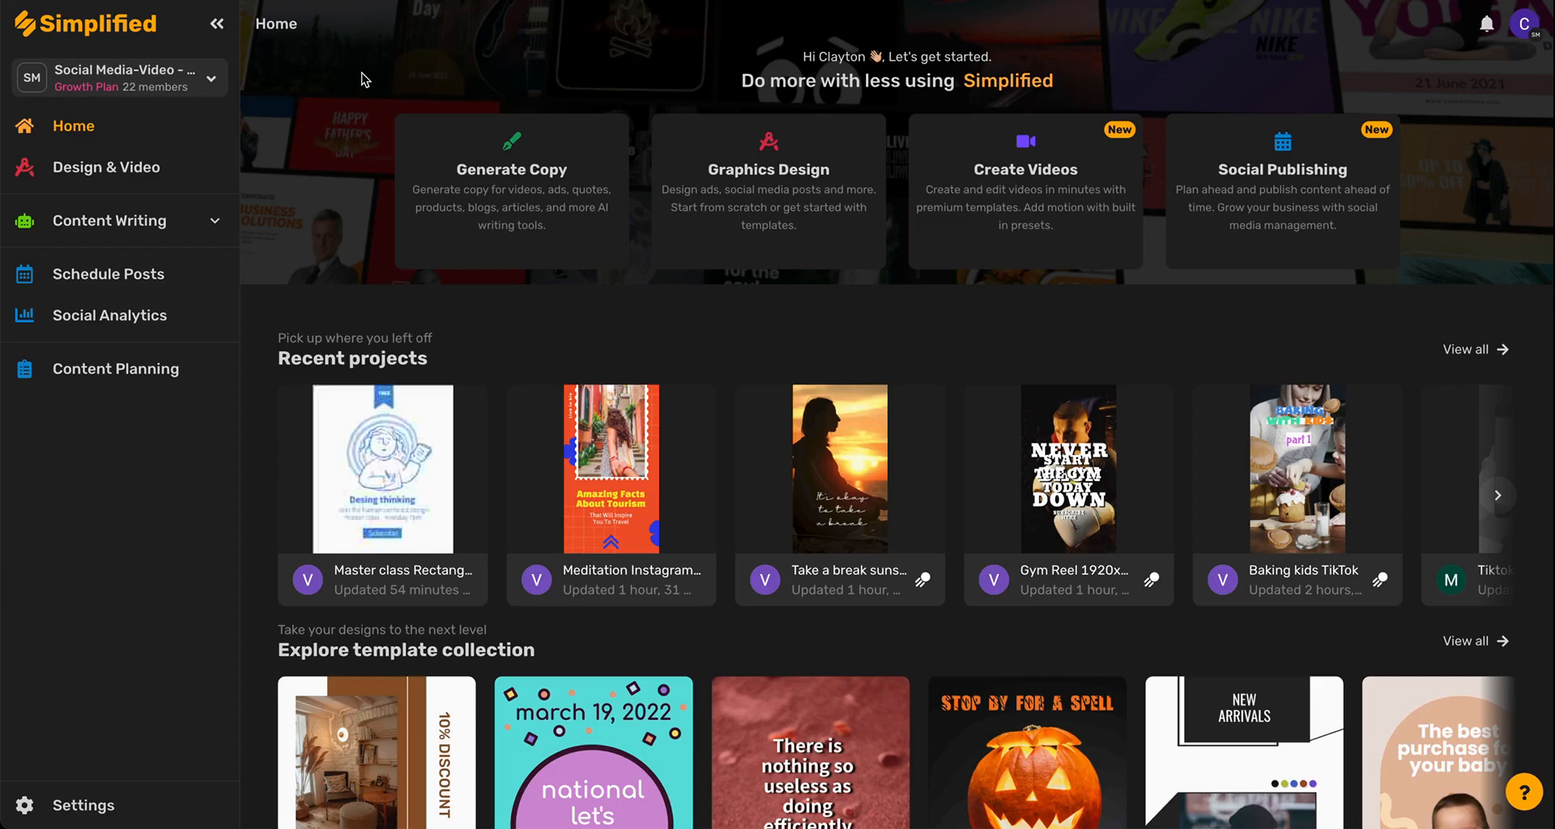
mouse_move(521, 158)
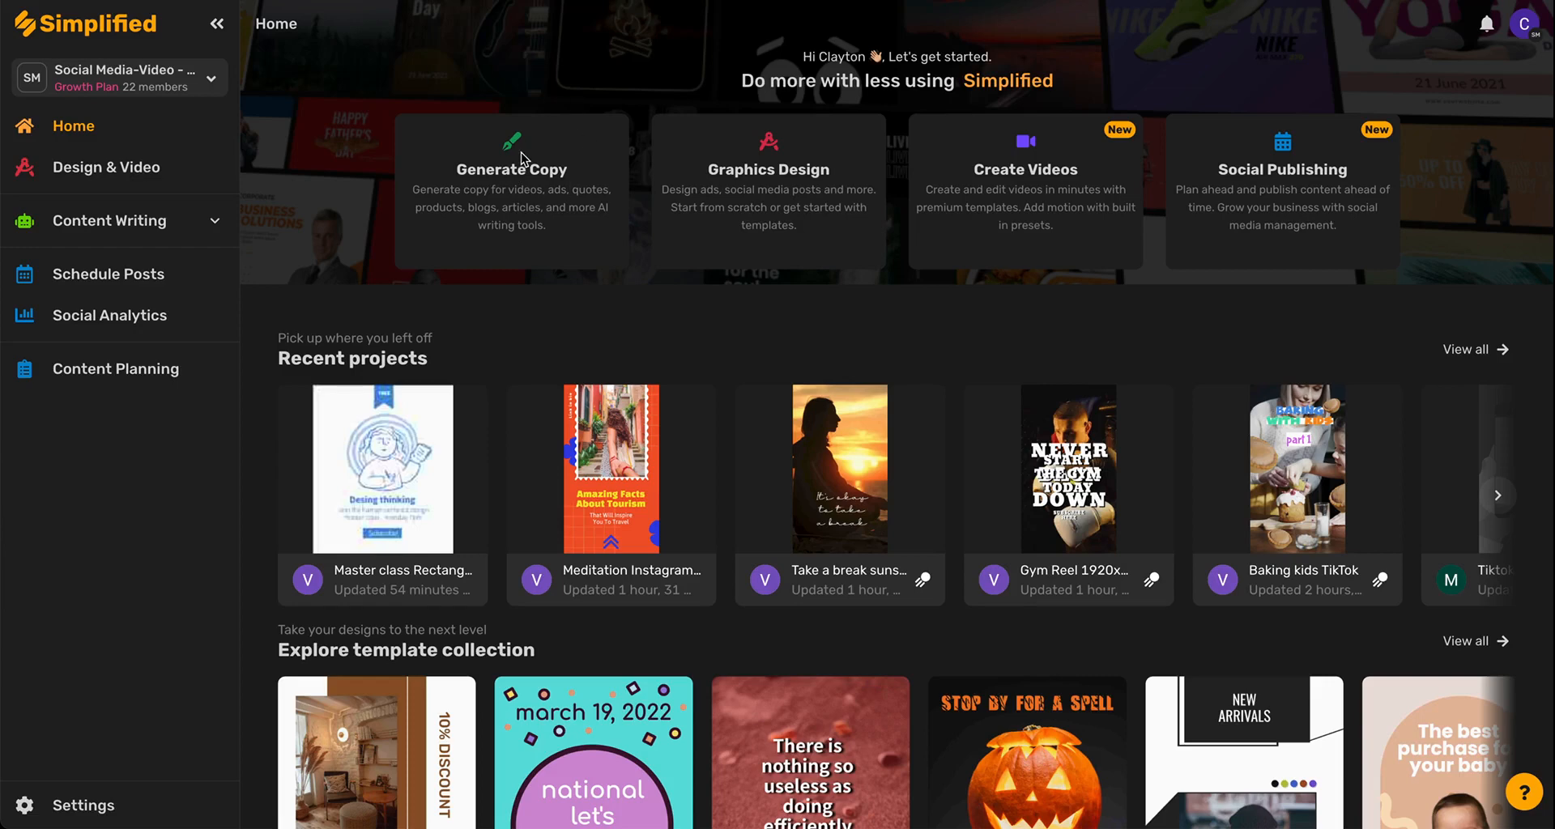
From Generate Copy, browse the All templates gallery of AI writing templates
left_click(110, 221)
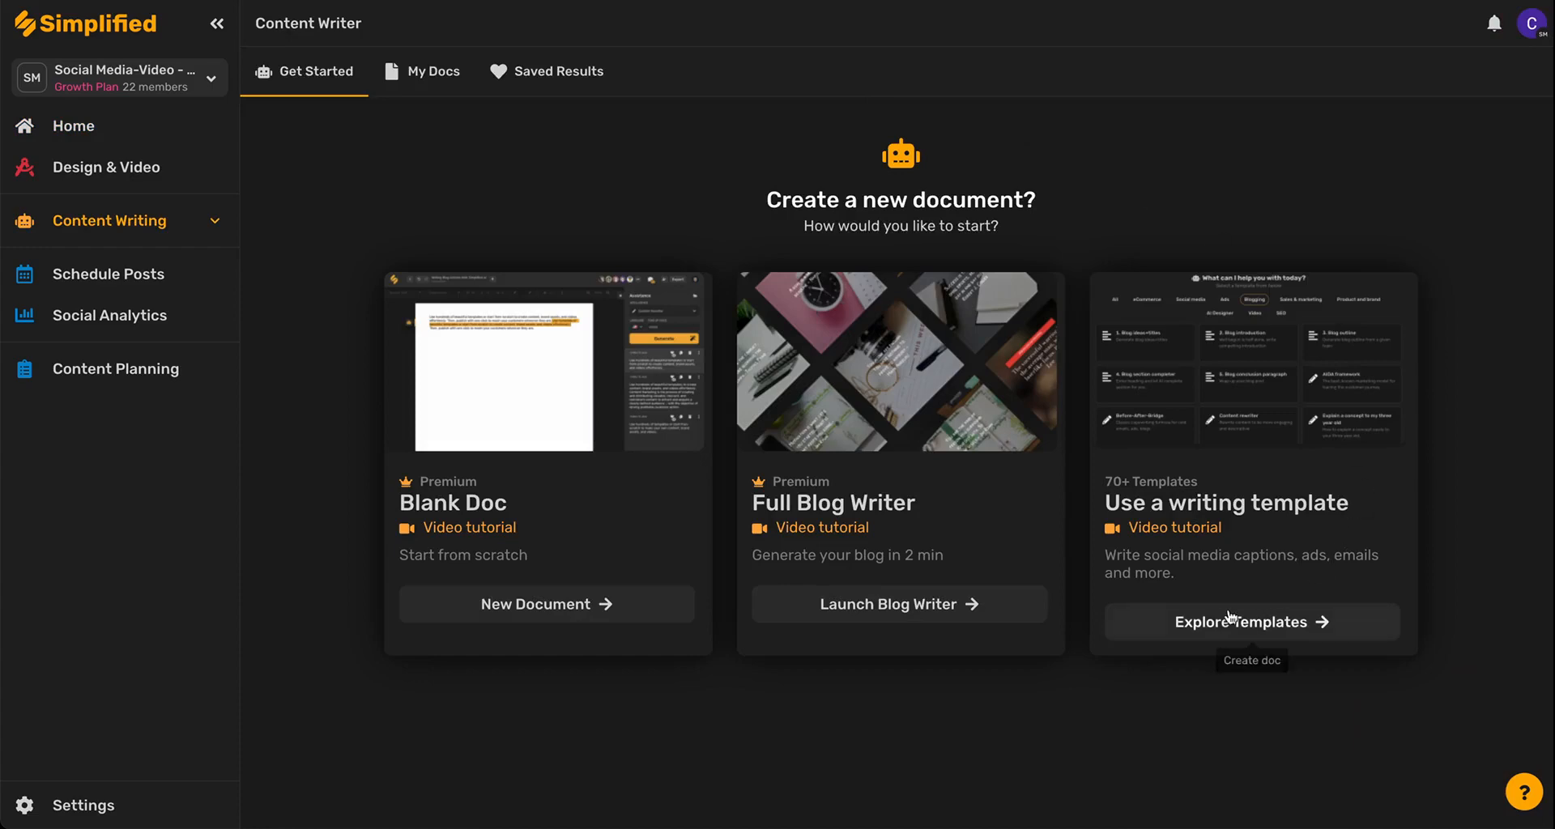
left_click(1250, 622)
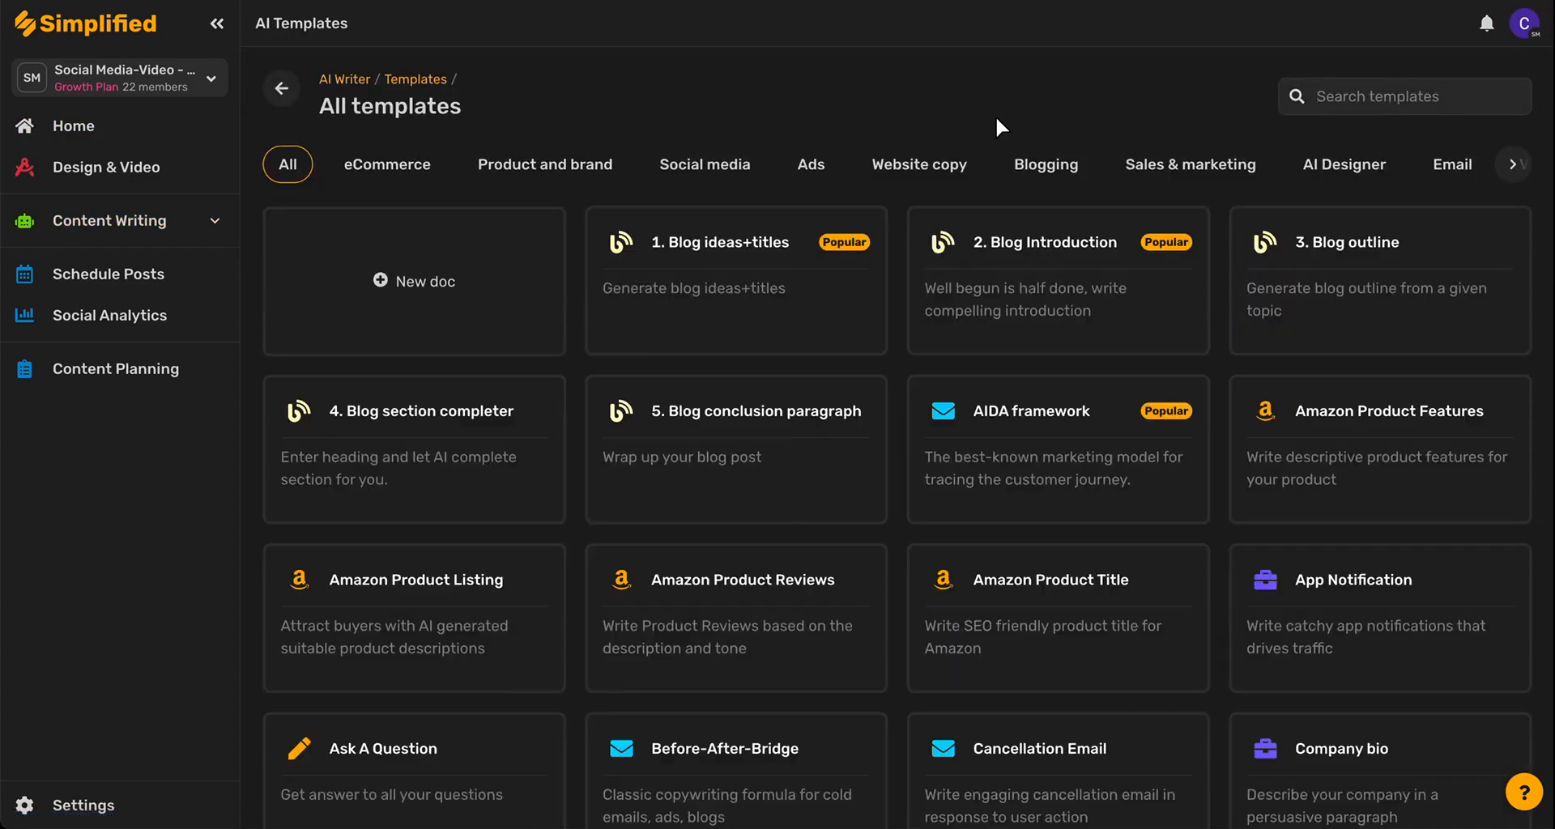
scroll("down", 3)
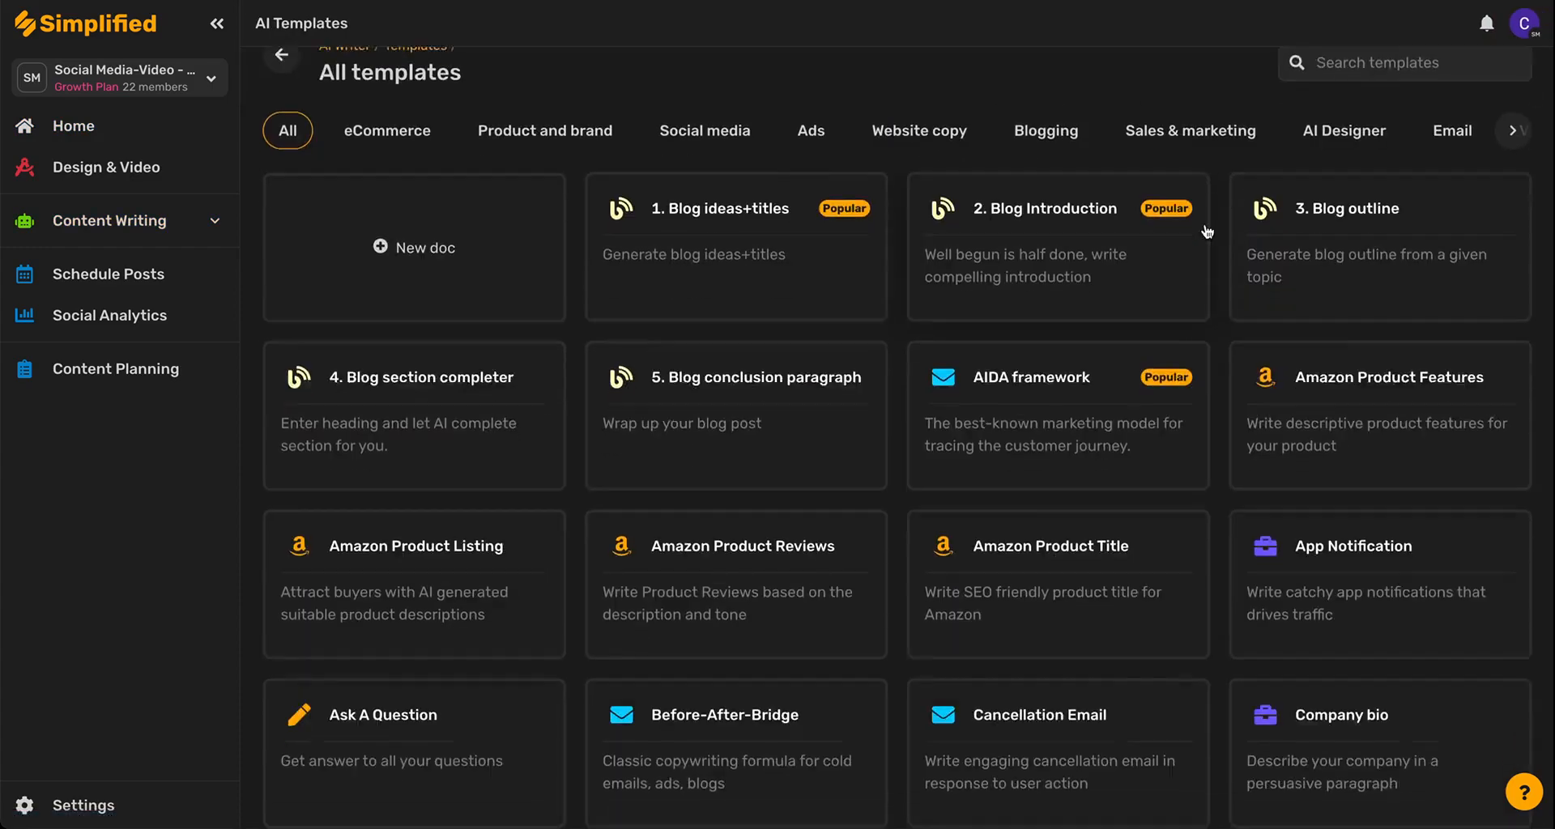
scroll("down", 3)
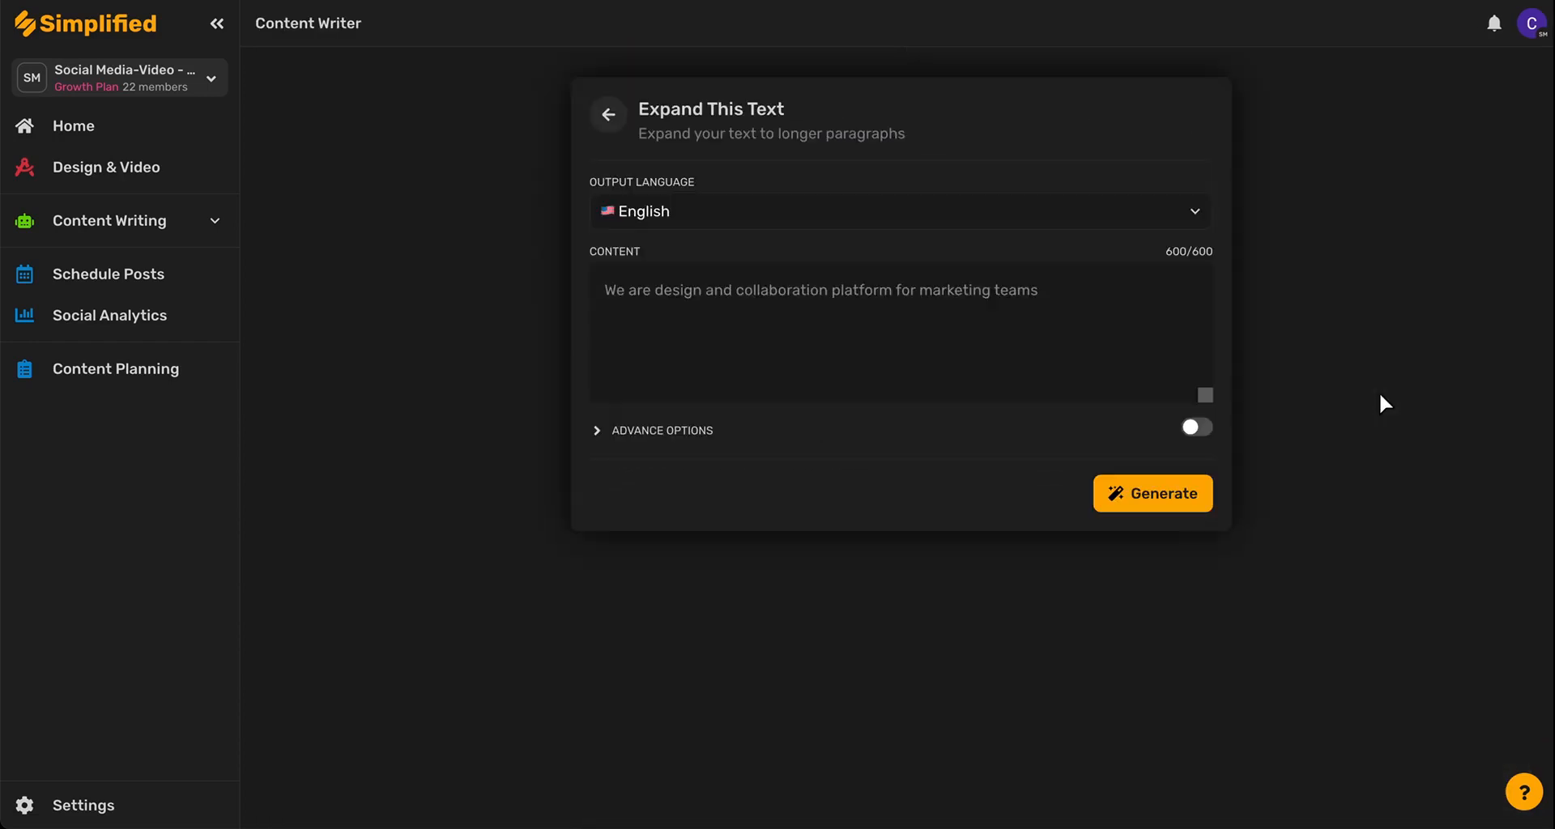
mouse_move(1159, 223)
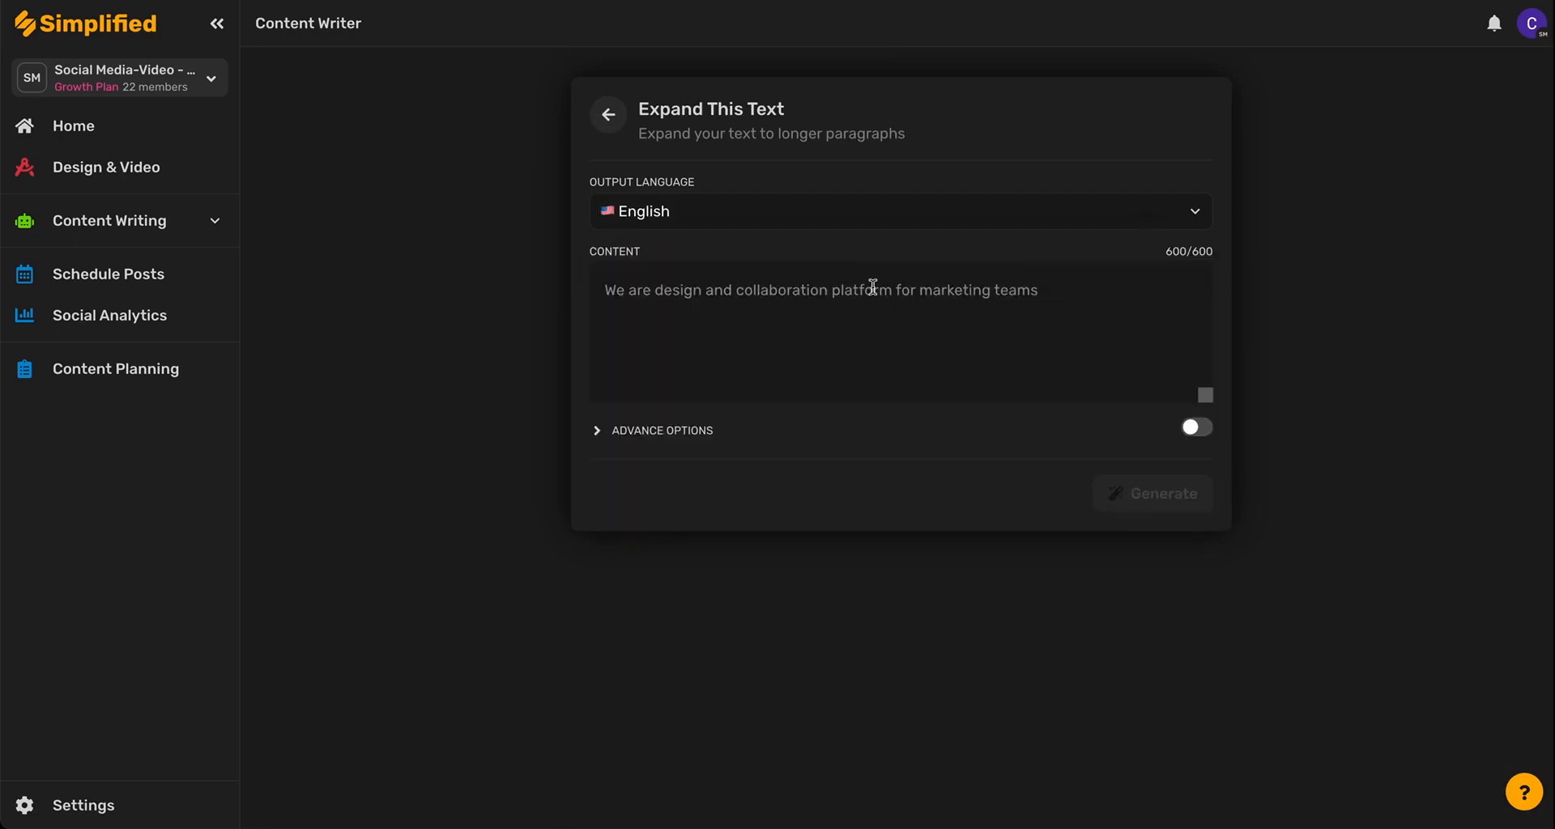
mouse_move(865, 289)
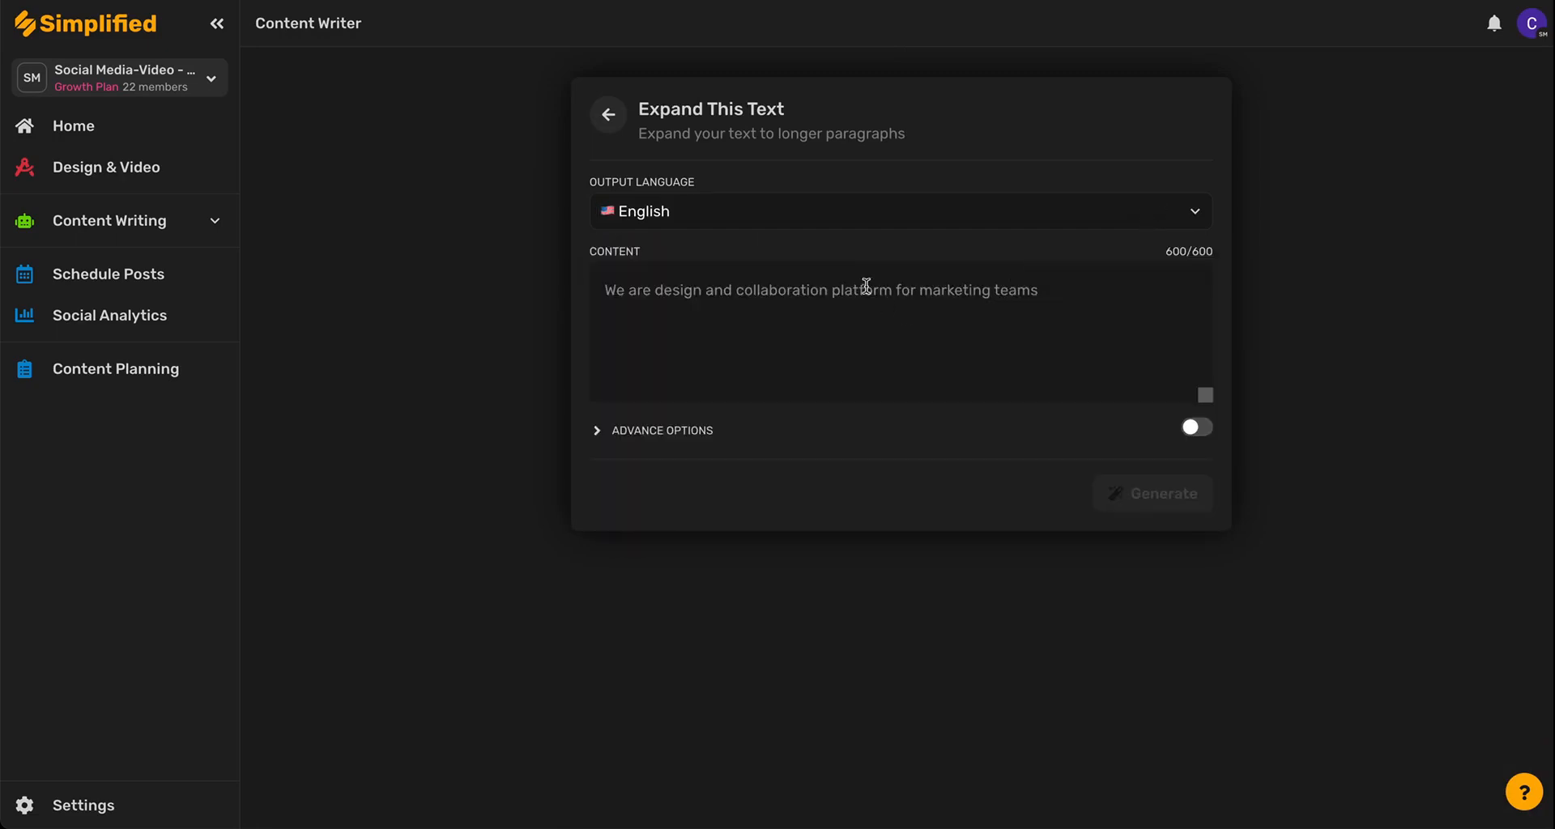
Enter 'I Love Coffee.' as the content to expand
type("I Love Coffee")
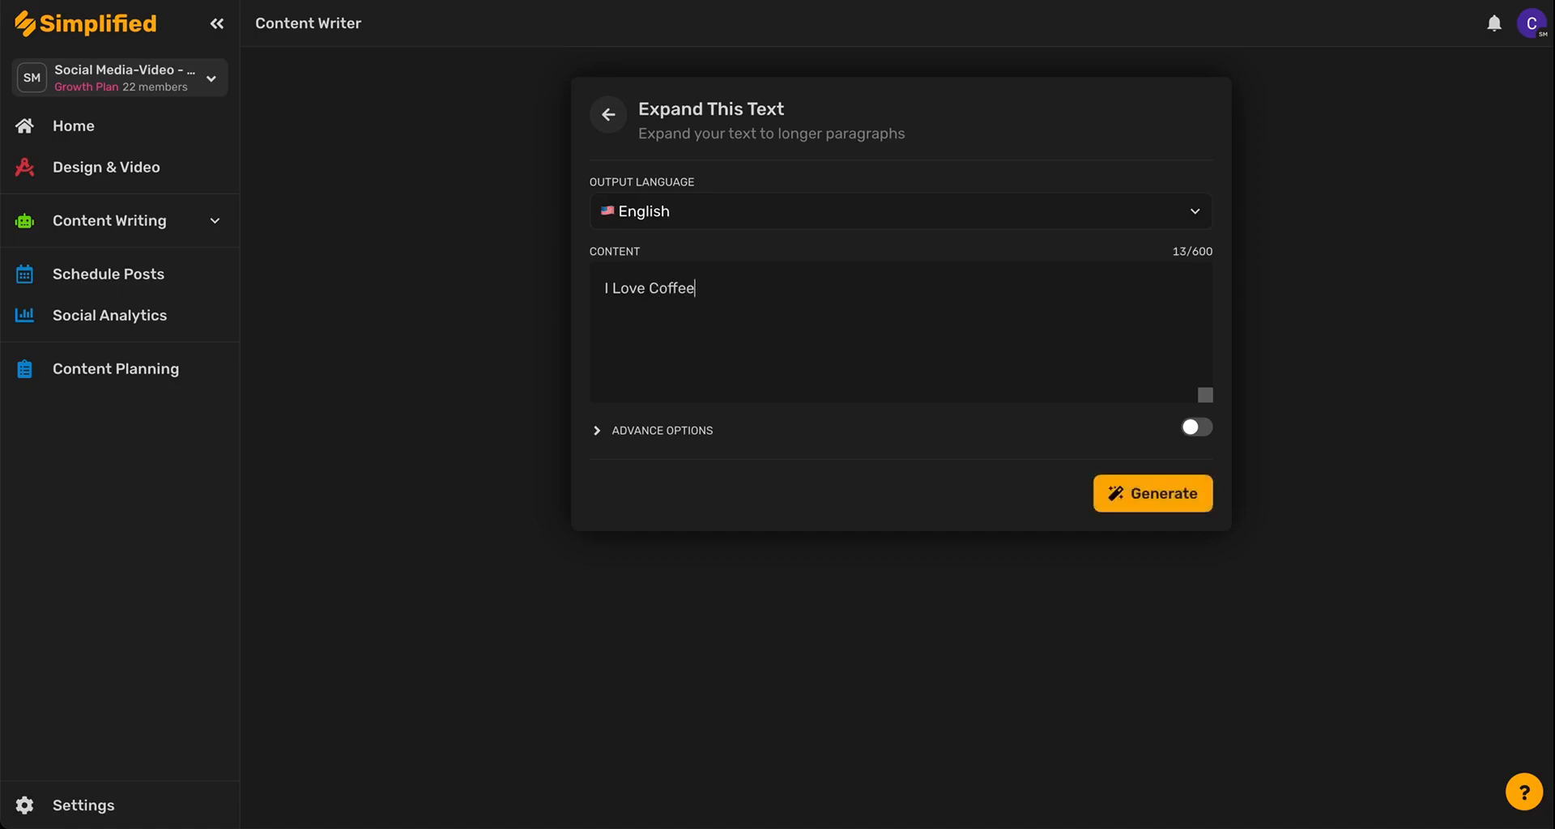
type(".")
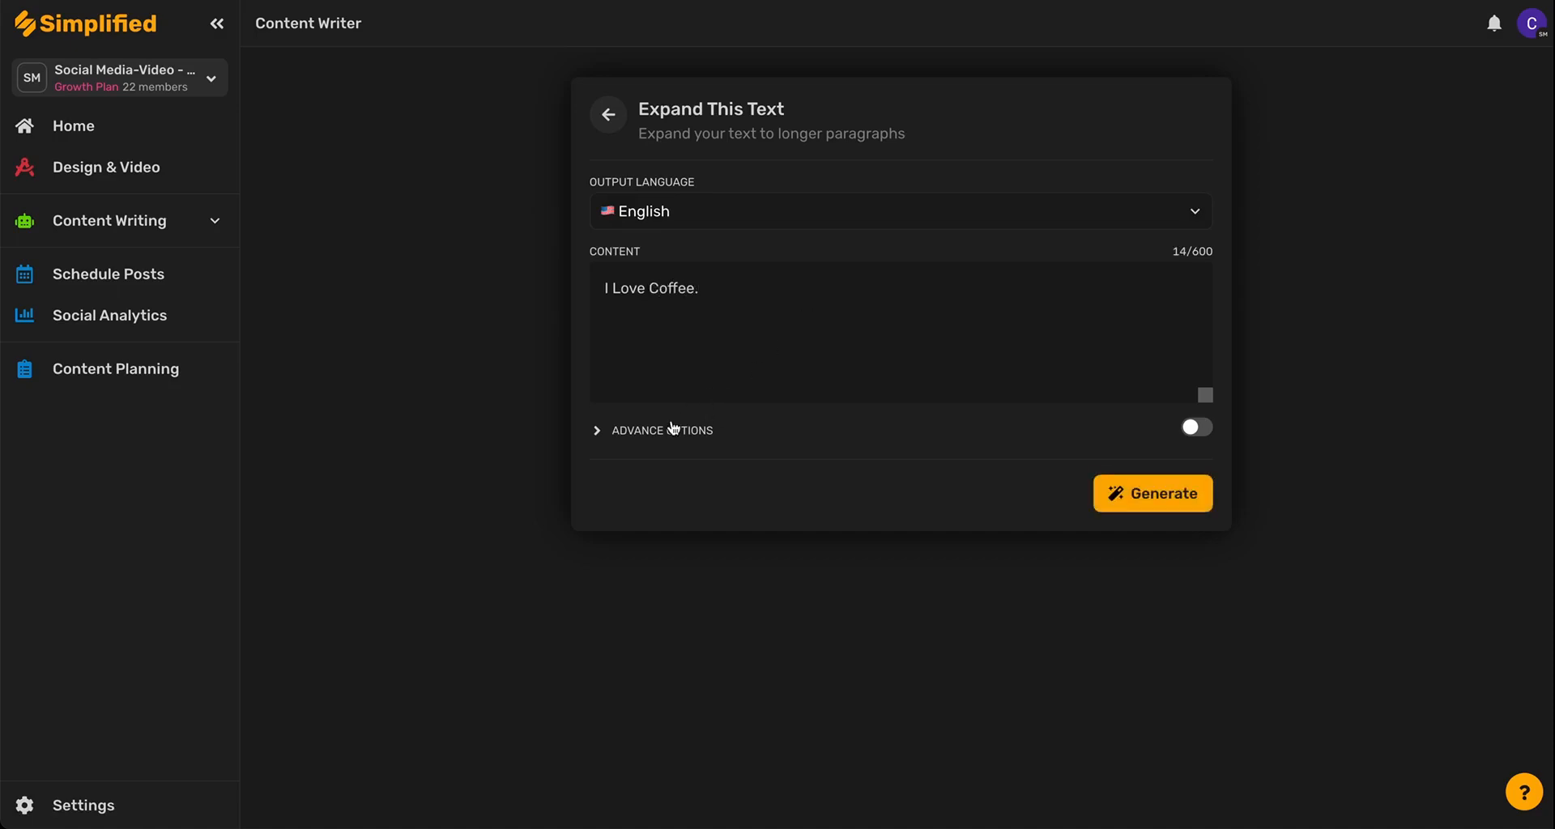
Toggle Advance Options on and off, then generate two expanded paragraphs about coffee
left_click(1196, 428)
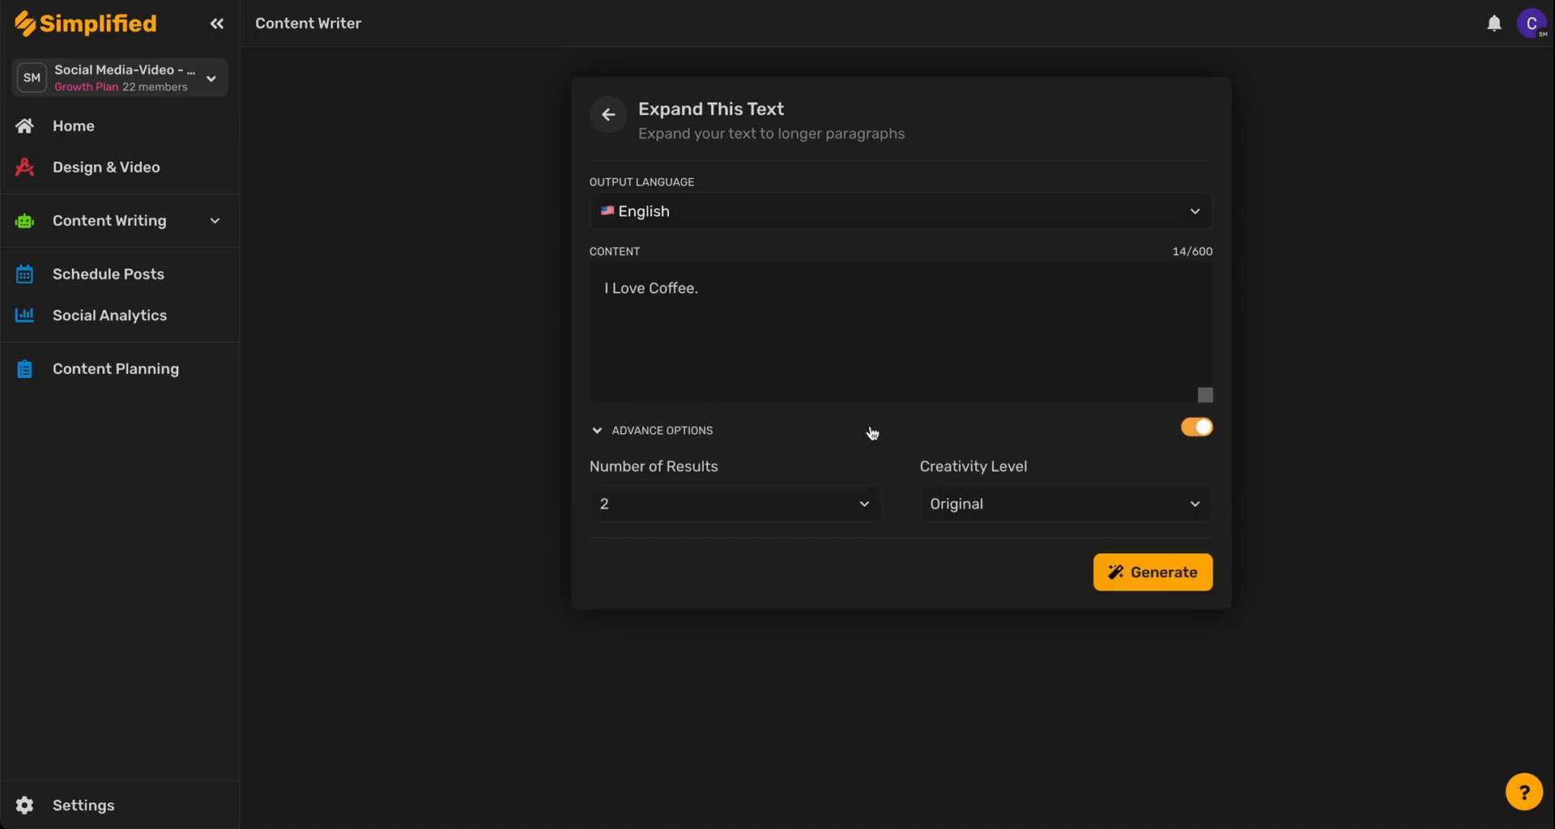
left_click(734, 504)
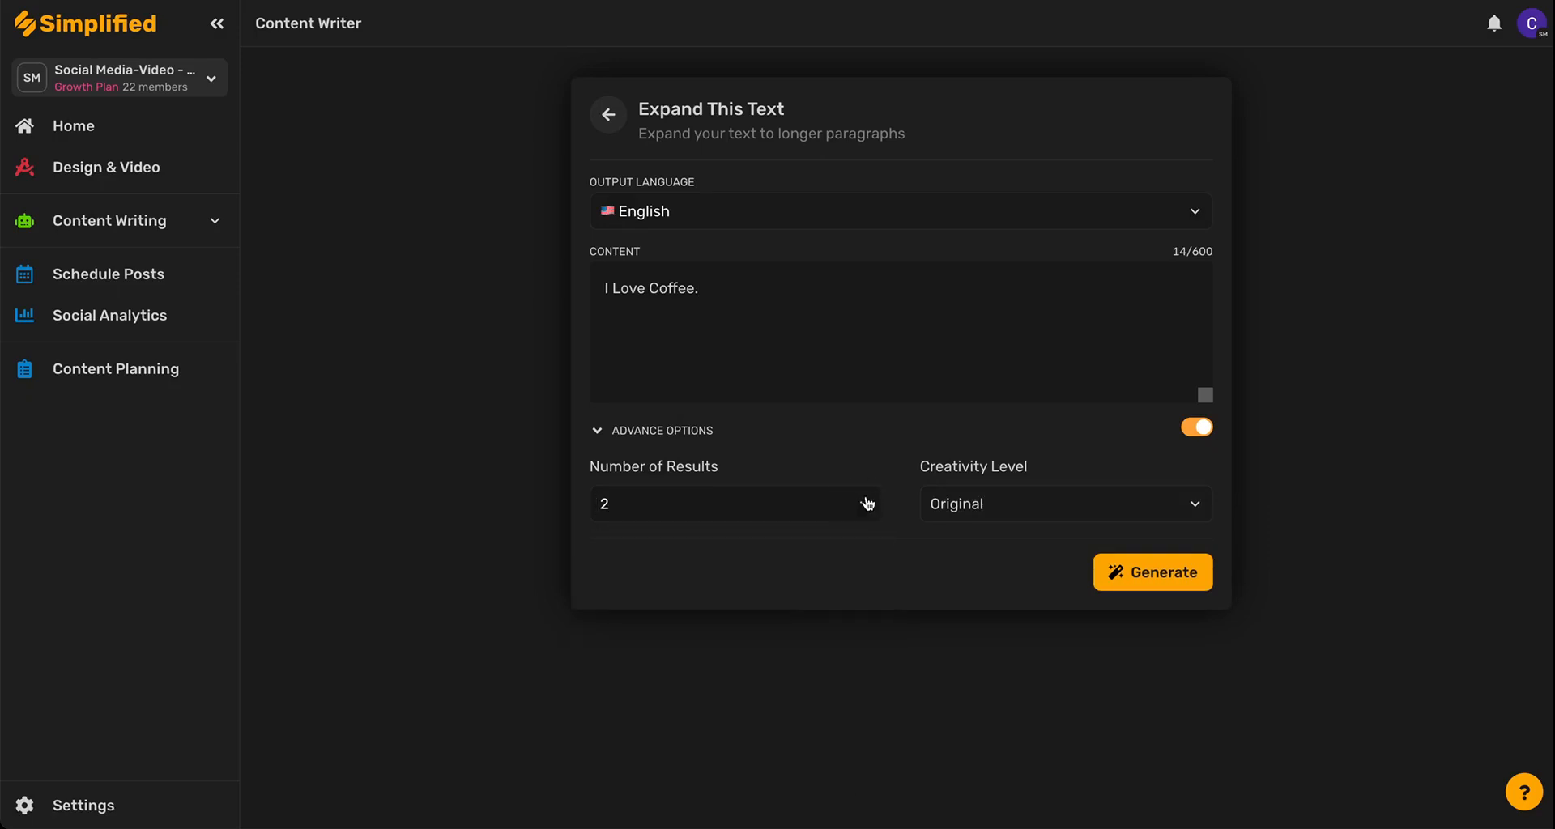
left_click(1066, 504)
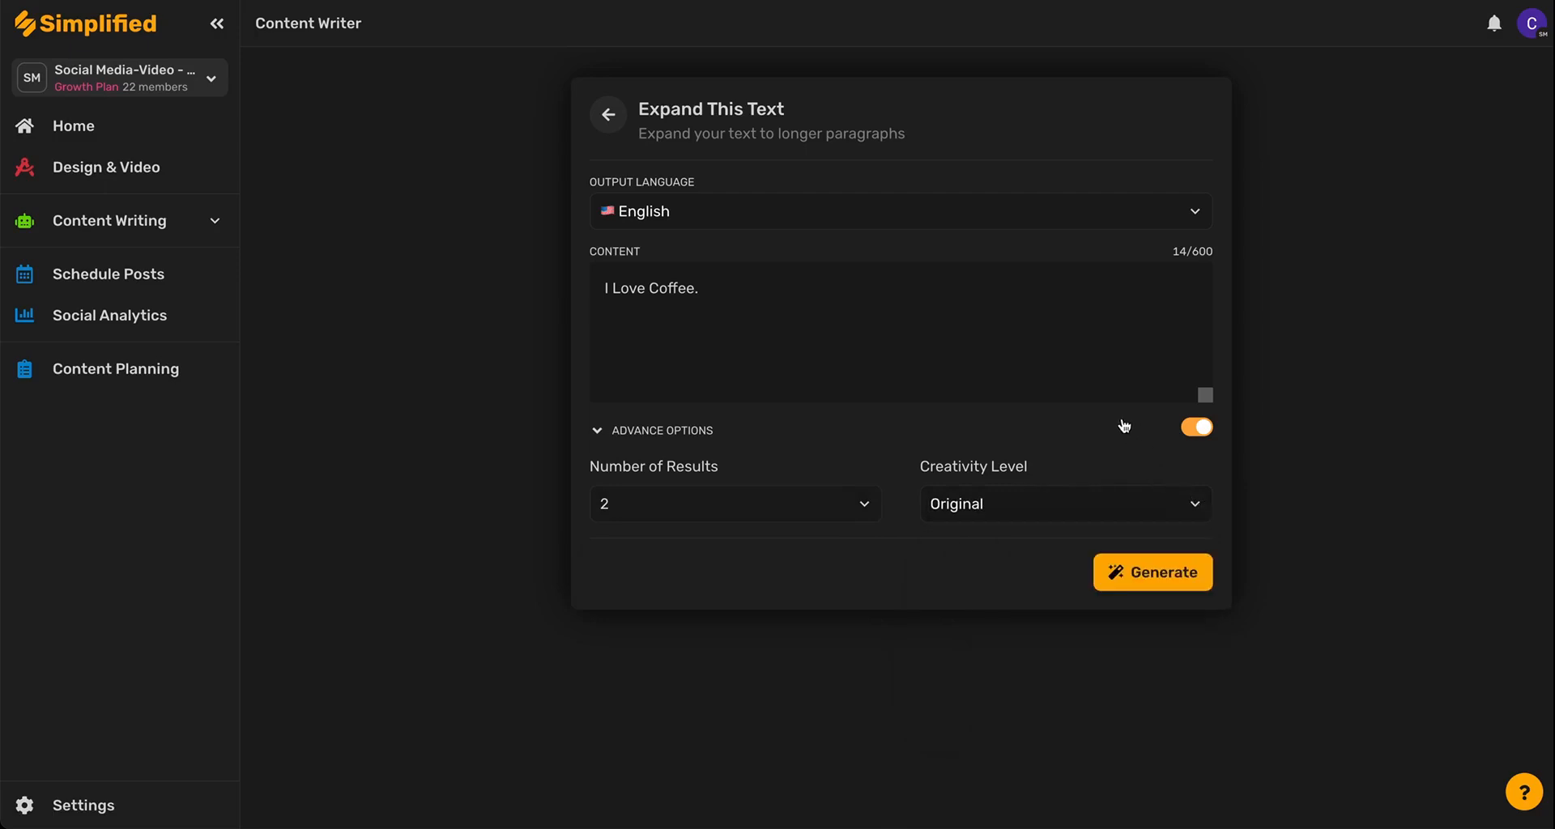
left_click(1196, 428)
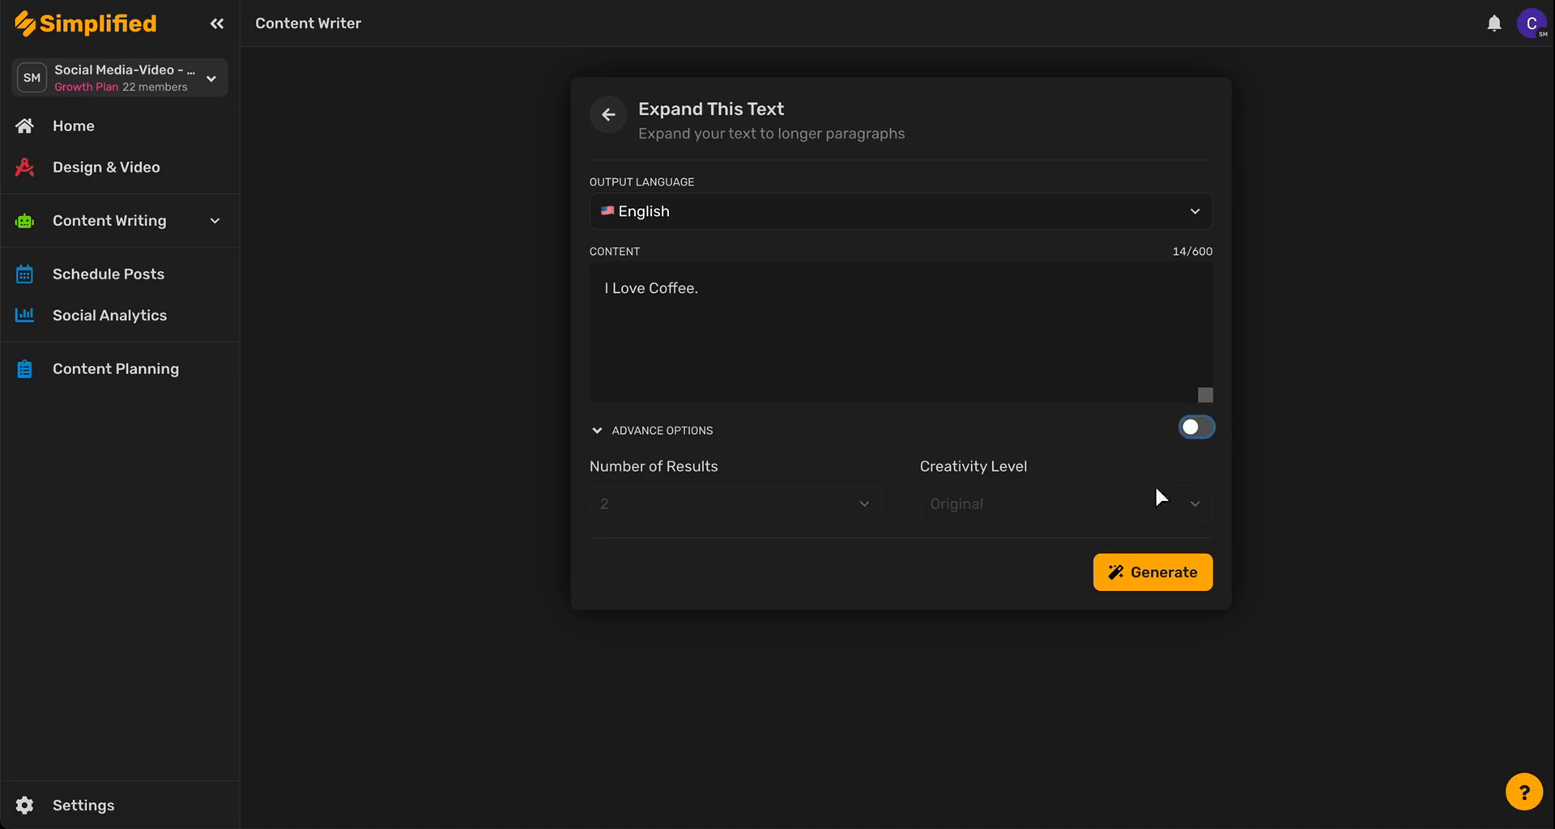
left_click(1153, 572)
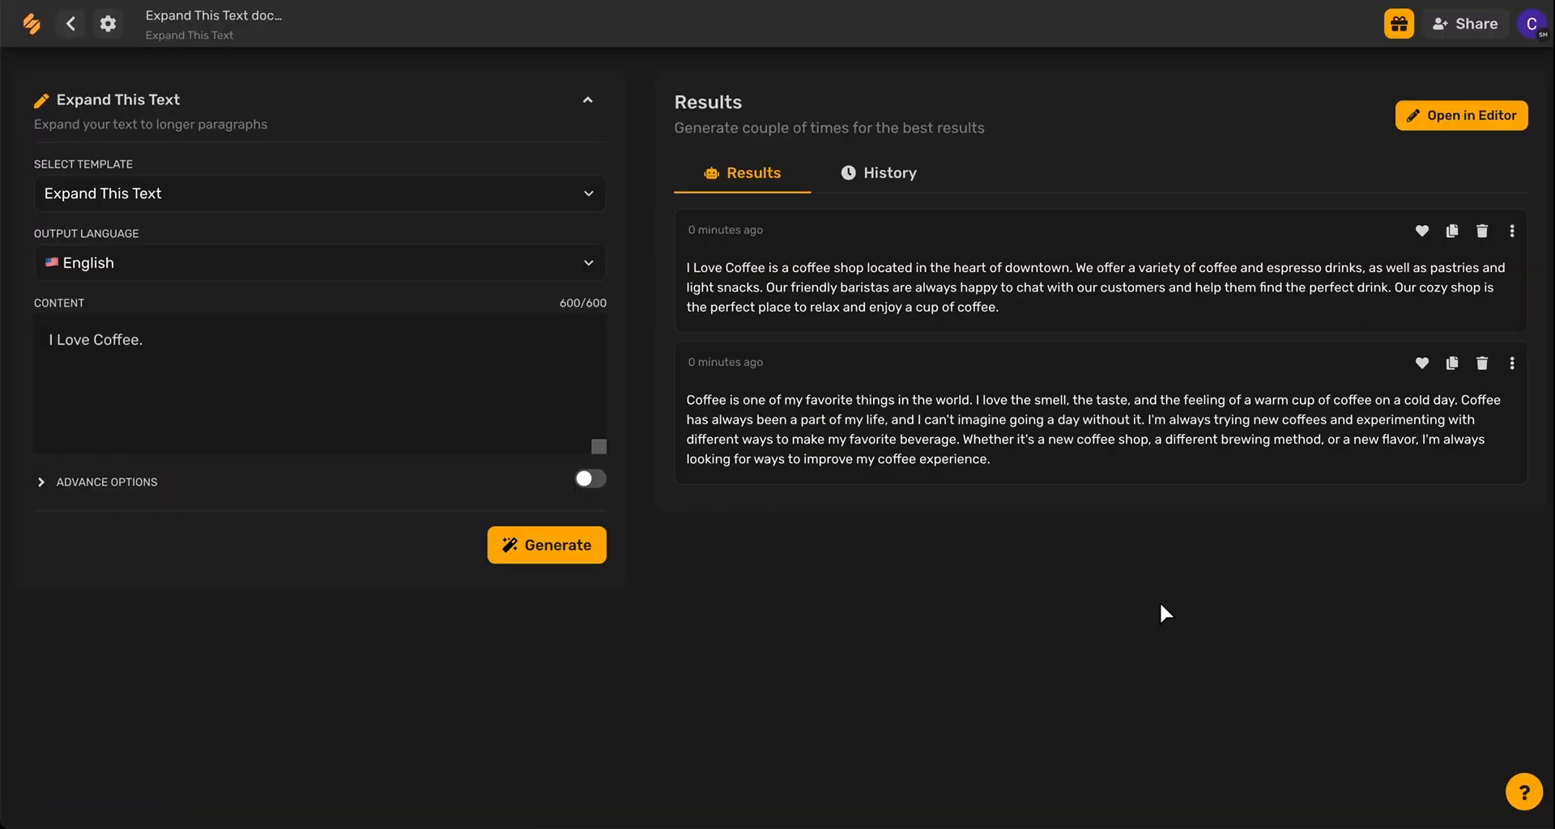
mouse_move(993, 567)
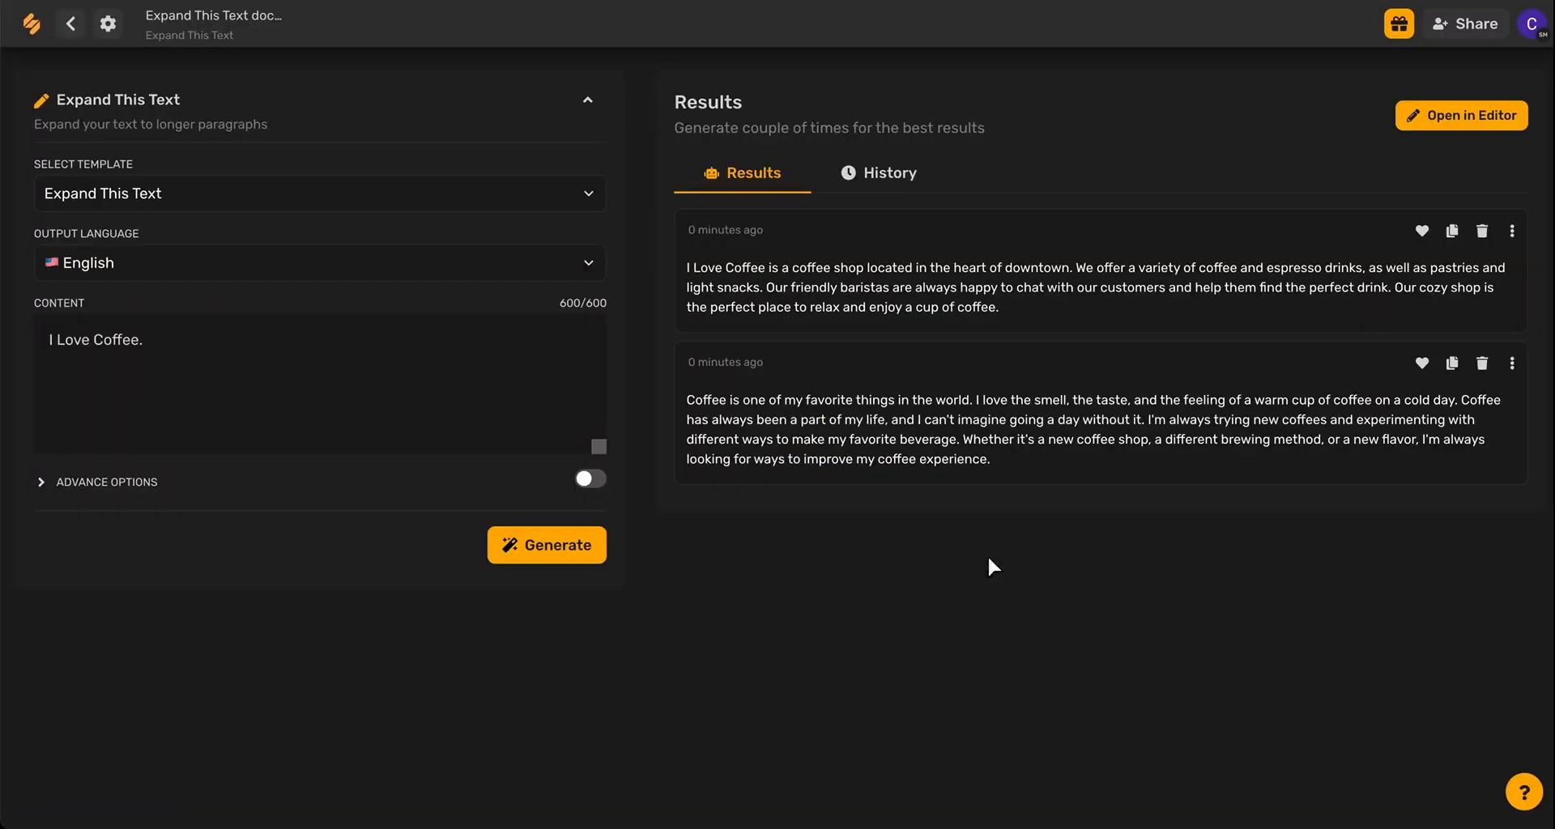
Generate two more expansions of 'I Love Coffee.', giving four results
left_click(548, 546)
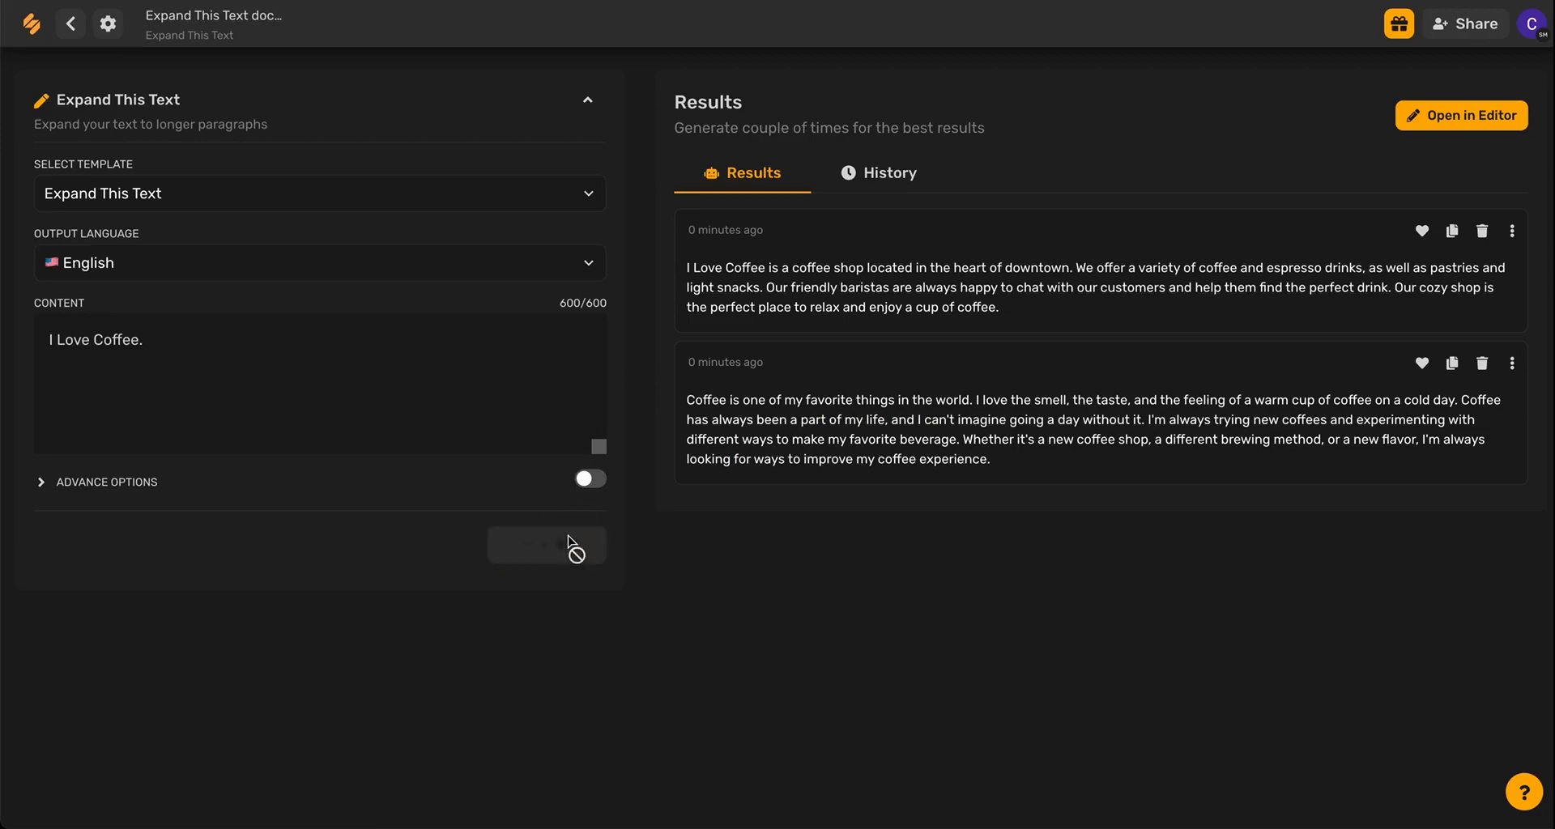
left_click(546, 546)
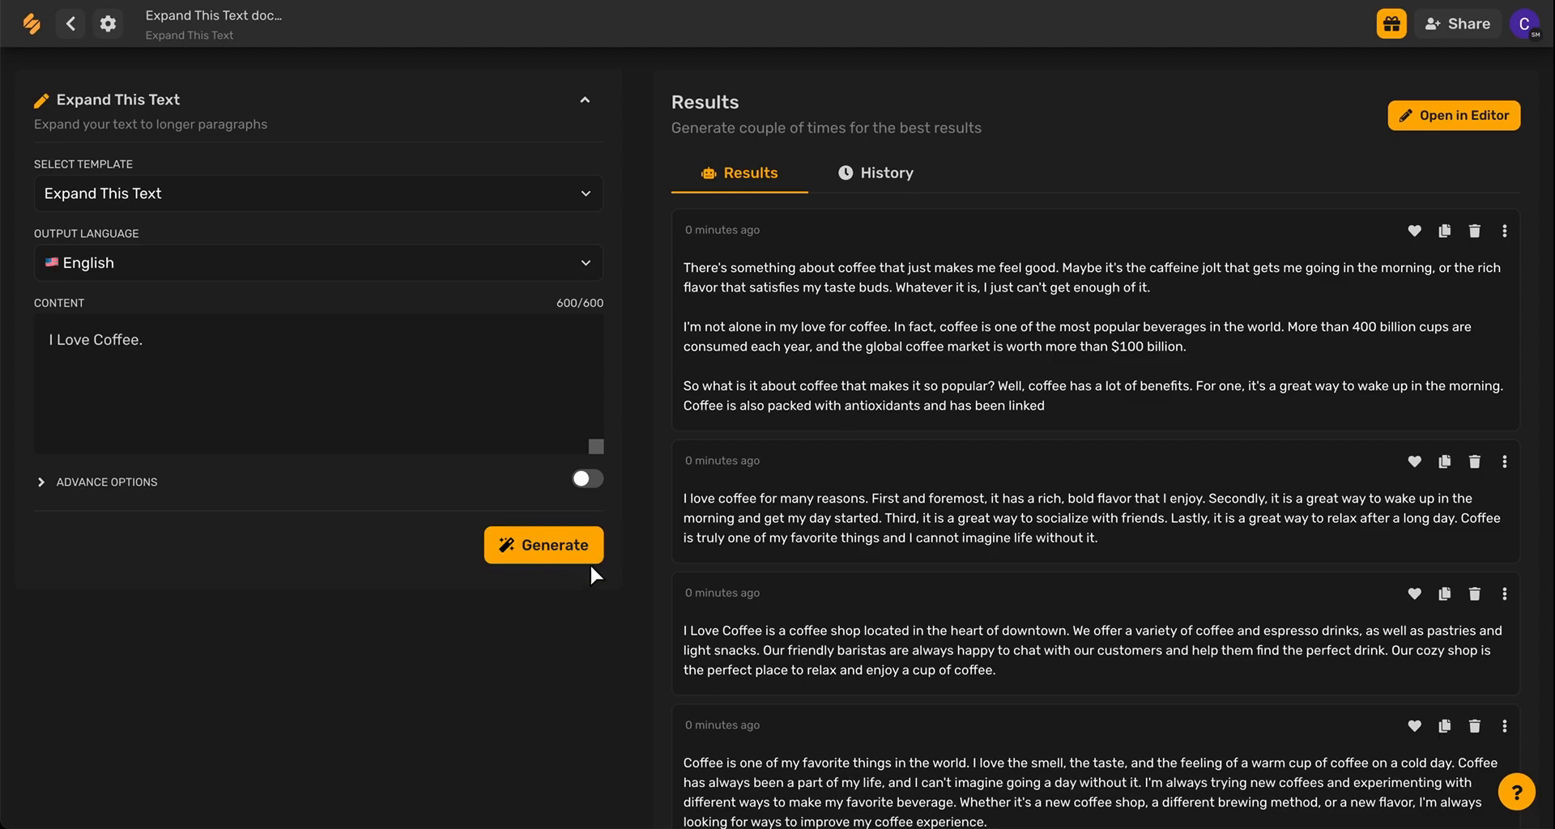
mouse_move(1415, 233)
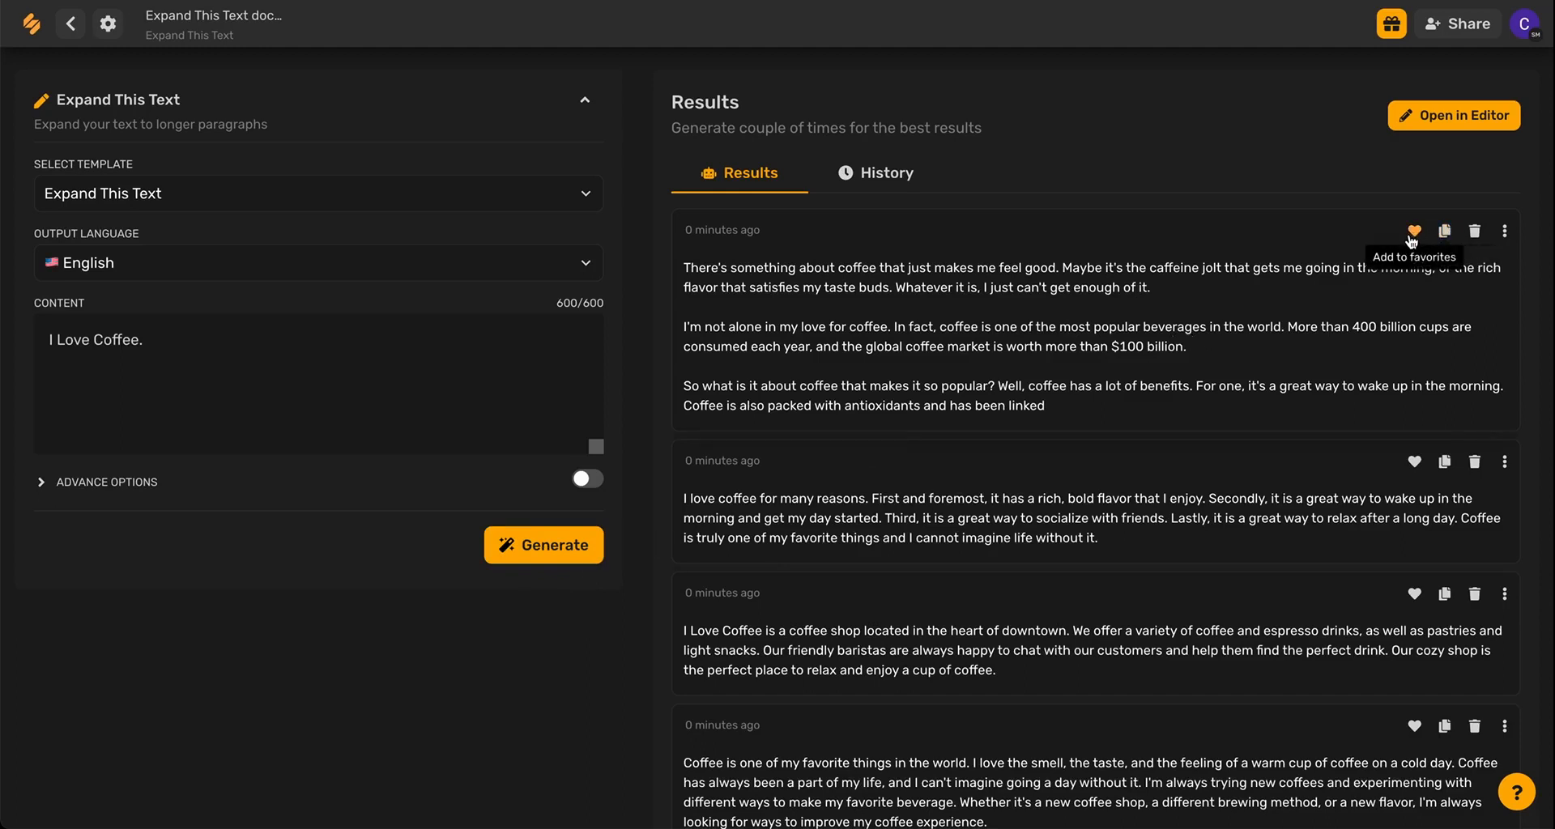
mouse_move(1445, 234)
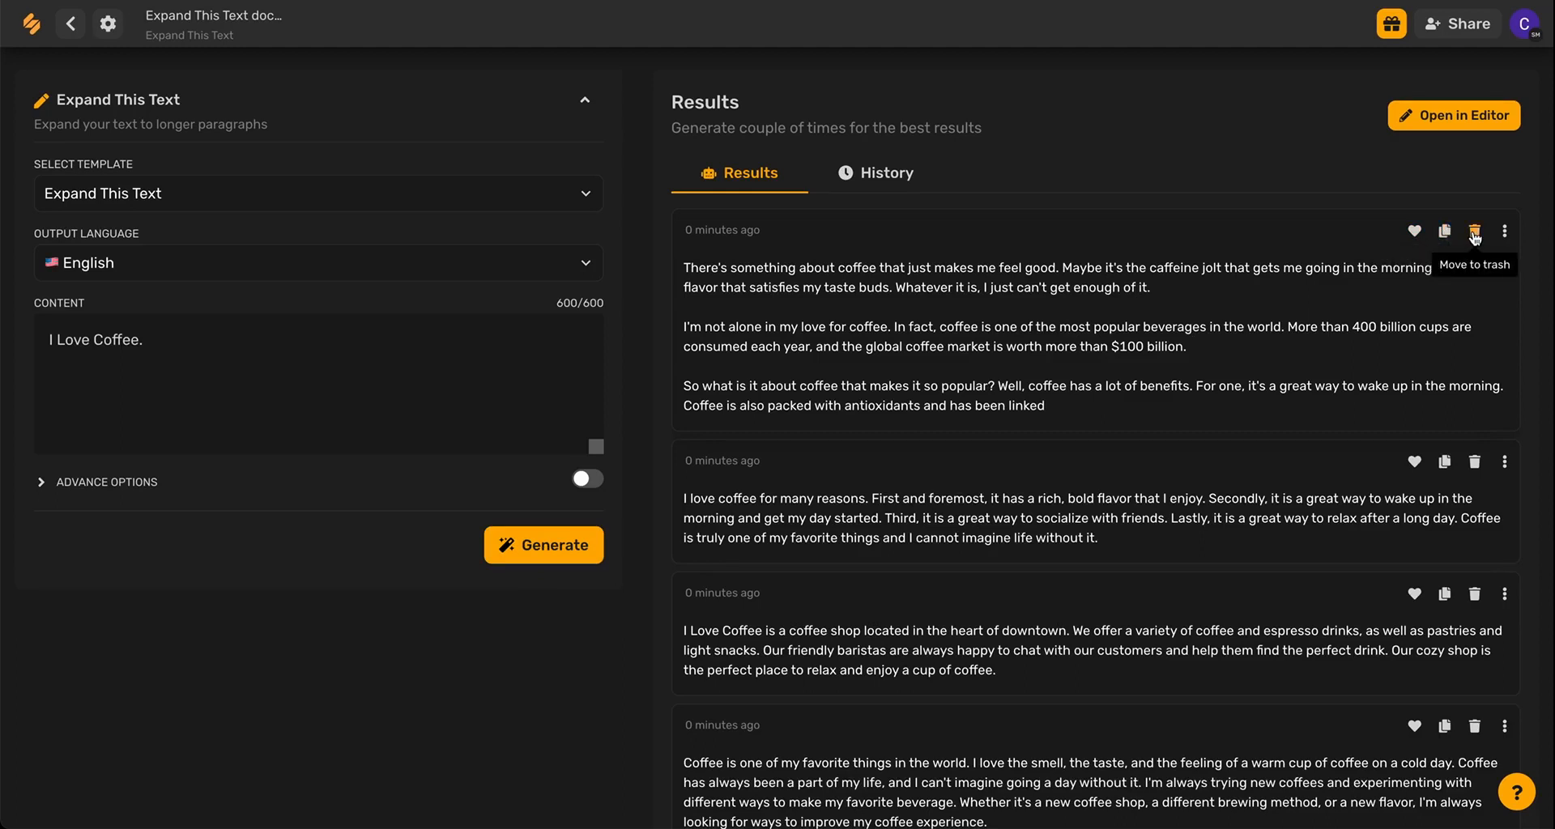
Peek at the top result's three-dot action menu and dismiss it without choosing
left_click(1503, 233)
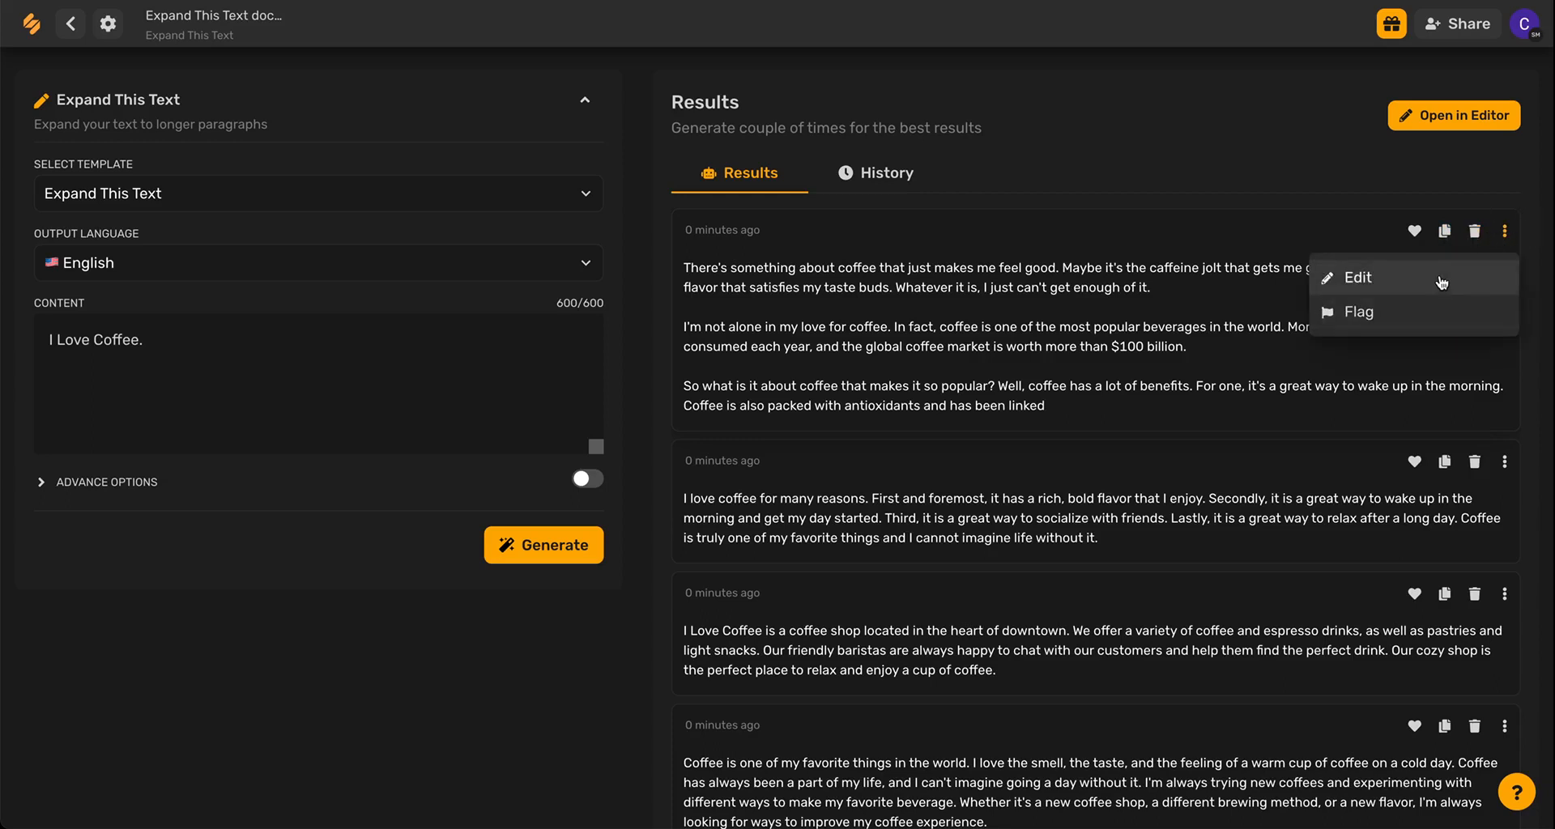
left_click(1503, 231)
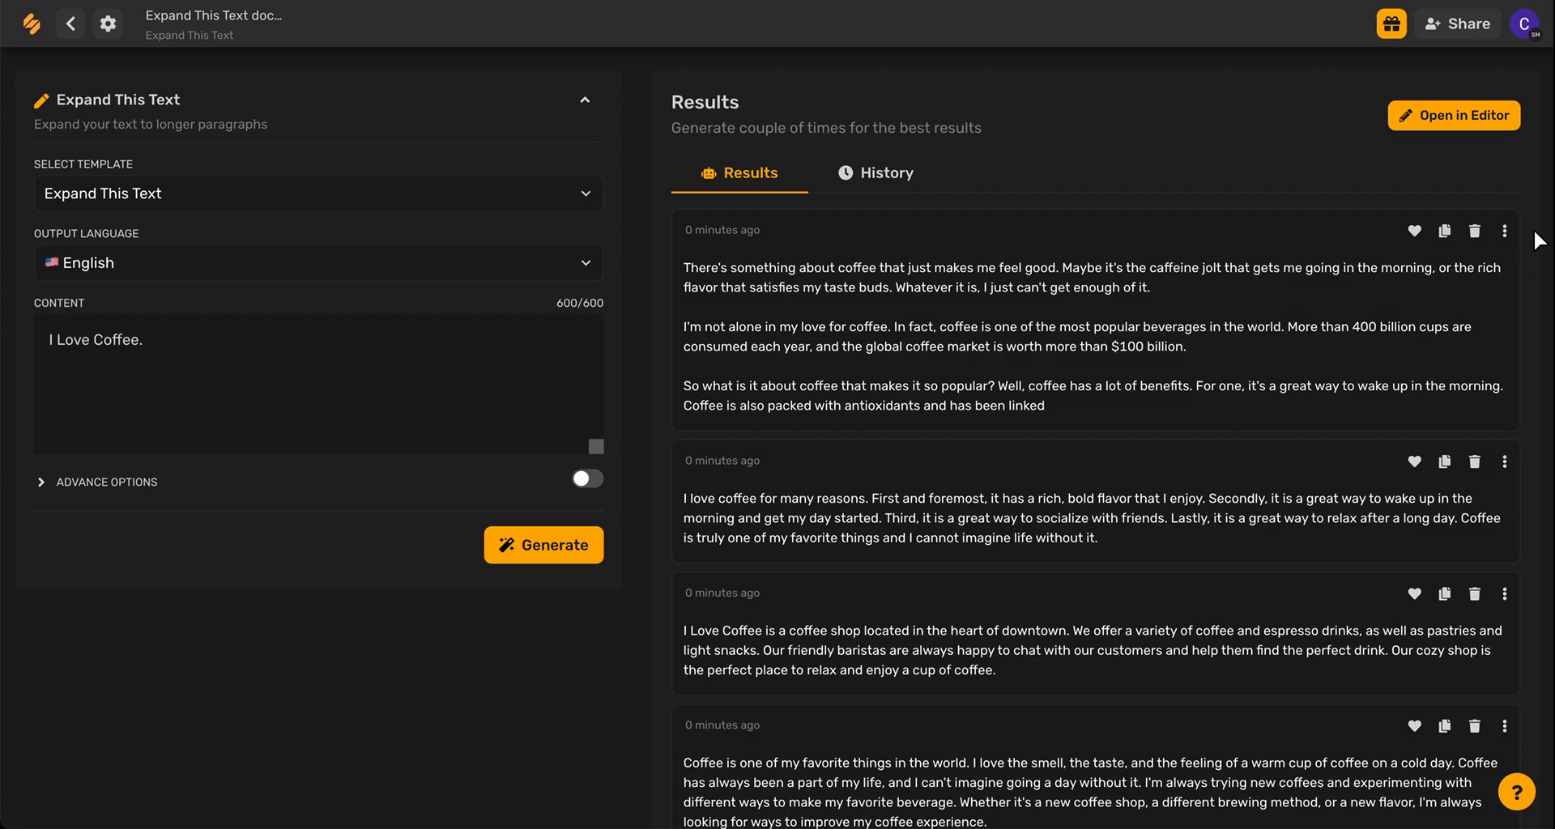